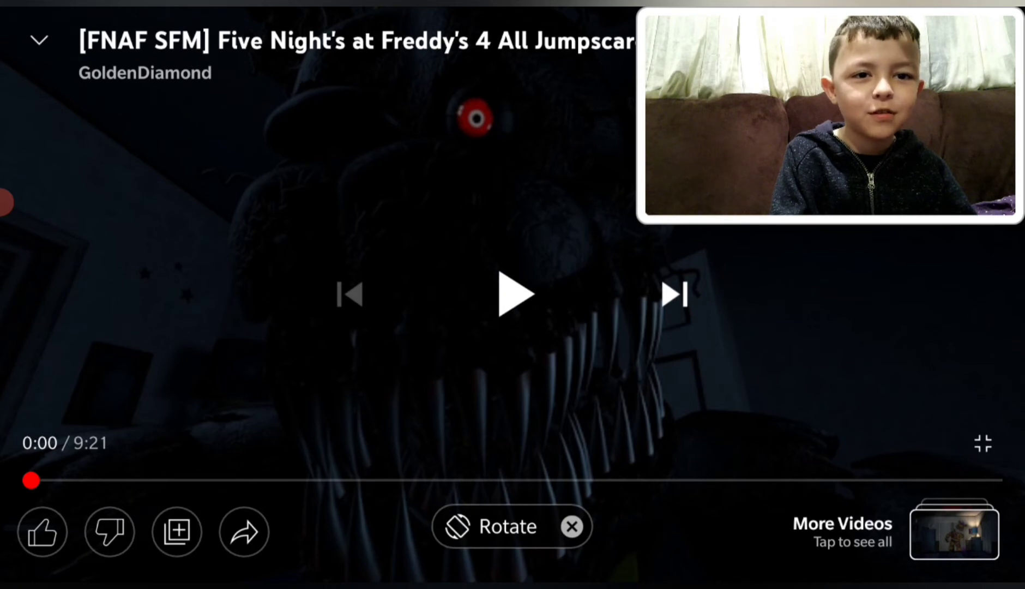
Step: Start the paused Five Nights at Freddy's 4 jumpscare compilation playing
left_click(516, 293)
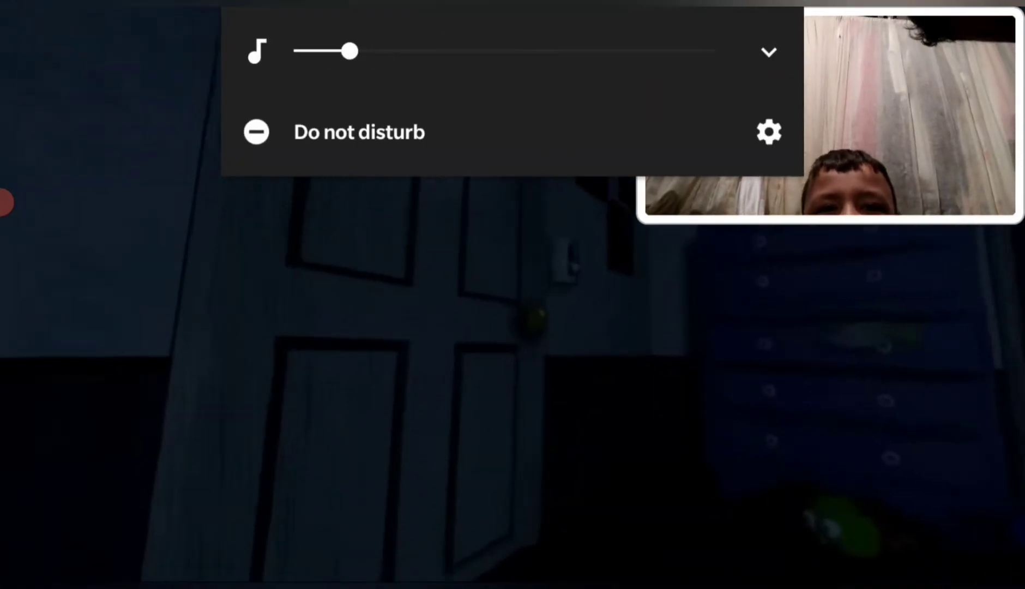
left_click_drag(350, 51, 630, 51)
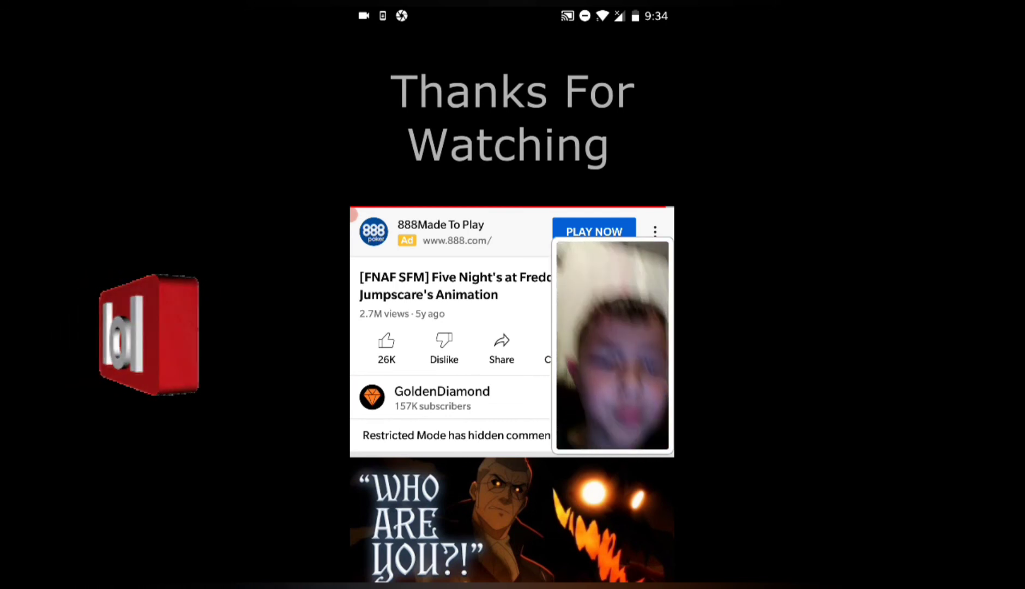
Step: Open the GoldenDiamond channel page, with the jumpscare video shrunk to the miniplayer
left_click(513, 117)
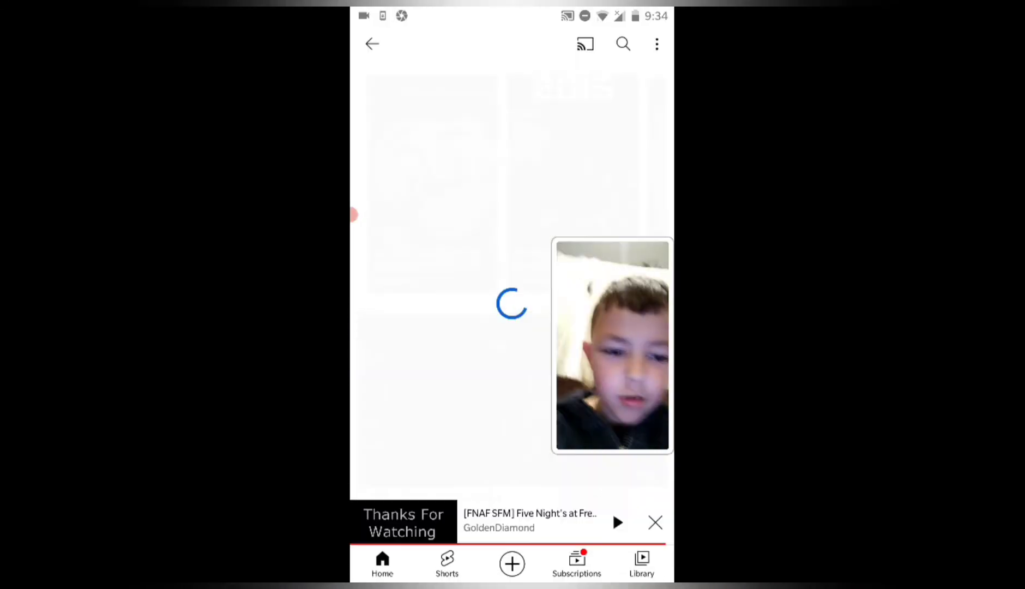
left_click(498, 527)
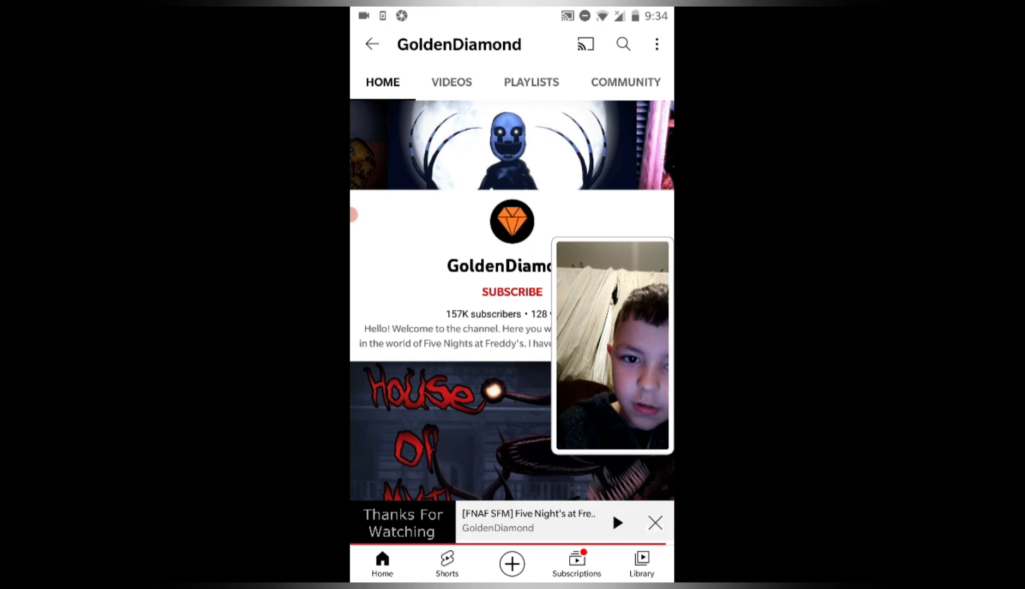